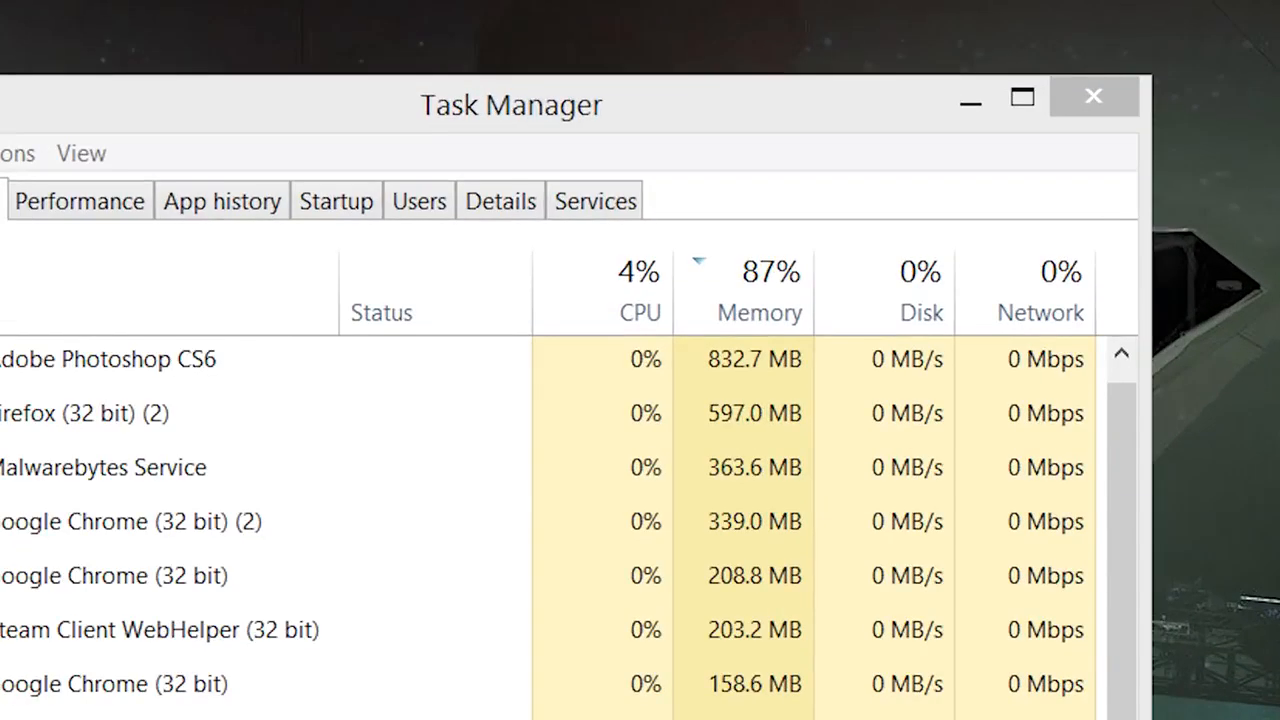
- Close Task Manager after reviewing processes sorted by memory use (87% usage)
click(1092, 96)
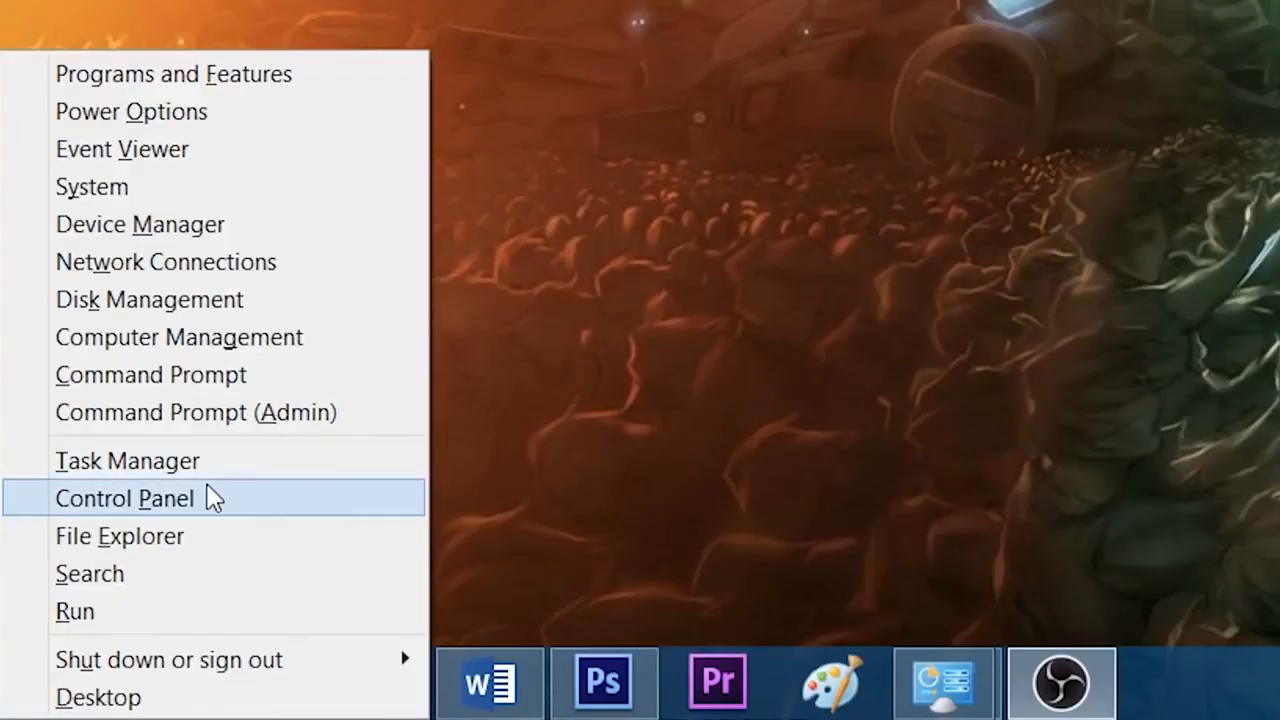
- Open Control Panel and show Uninstall a program, listing 143 programs totaling 111 GB
click(124, 498)
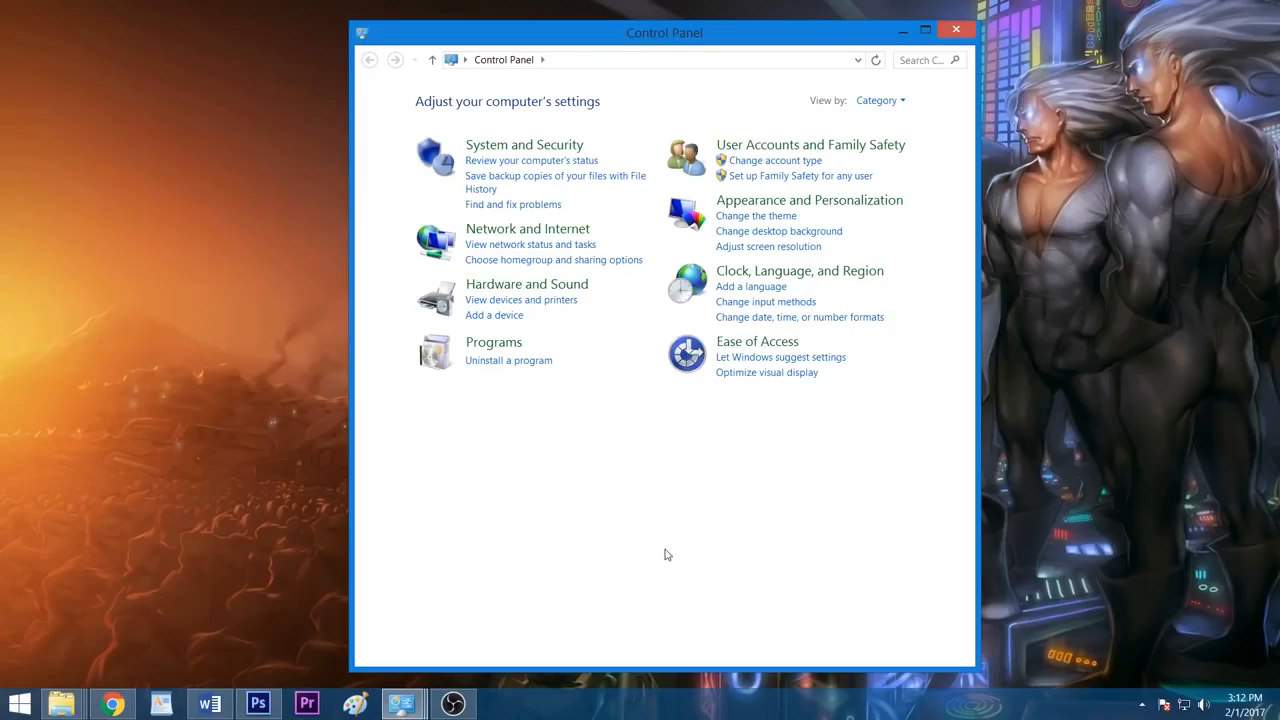
click(508, 360)
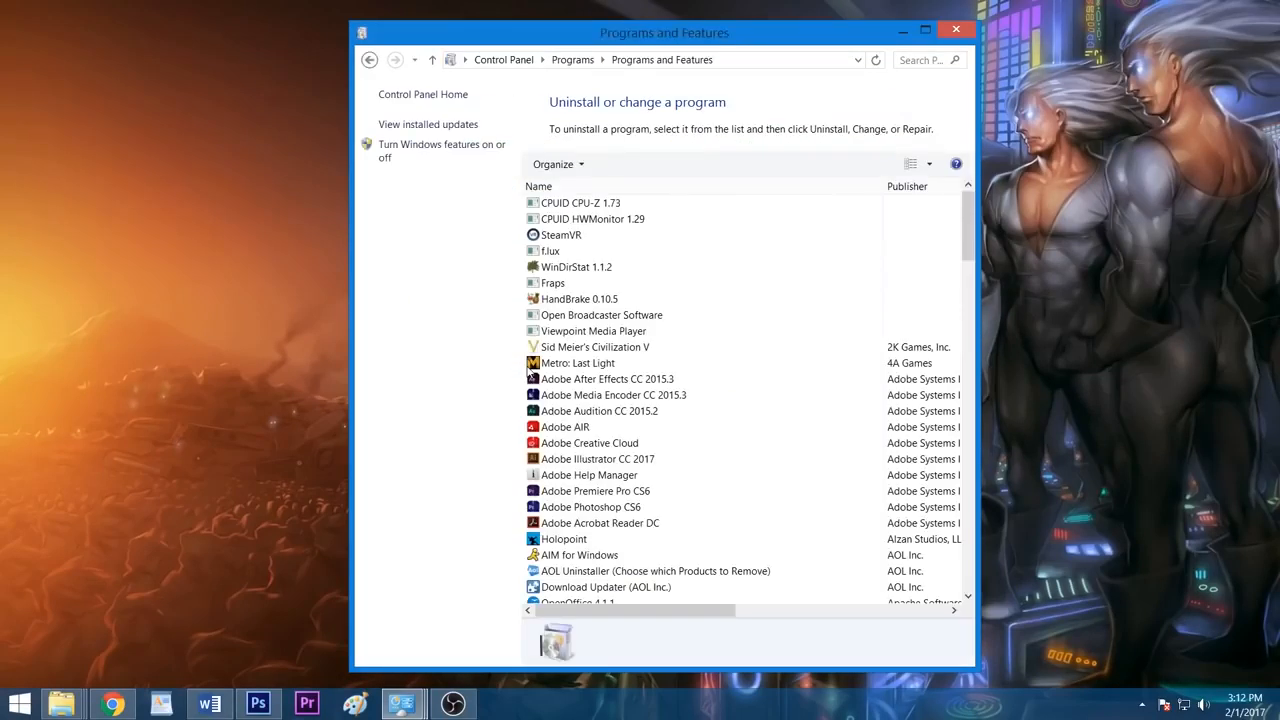
click(607, 378)
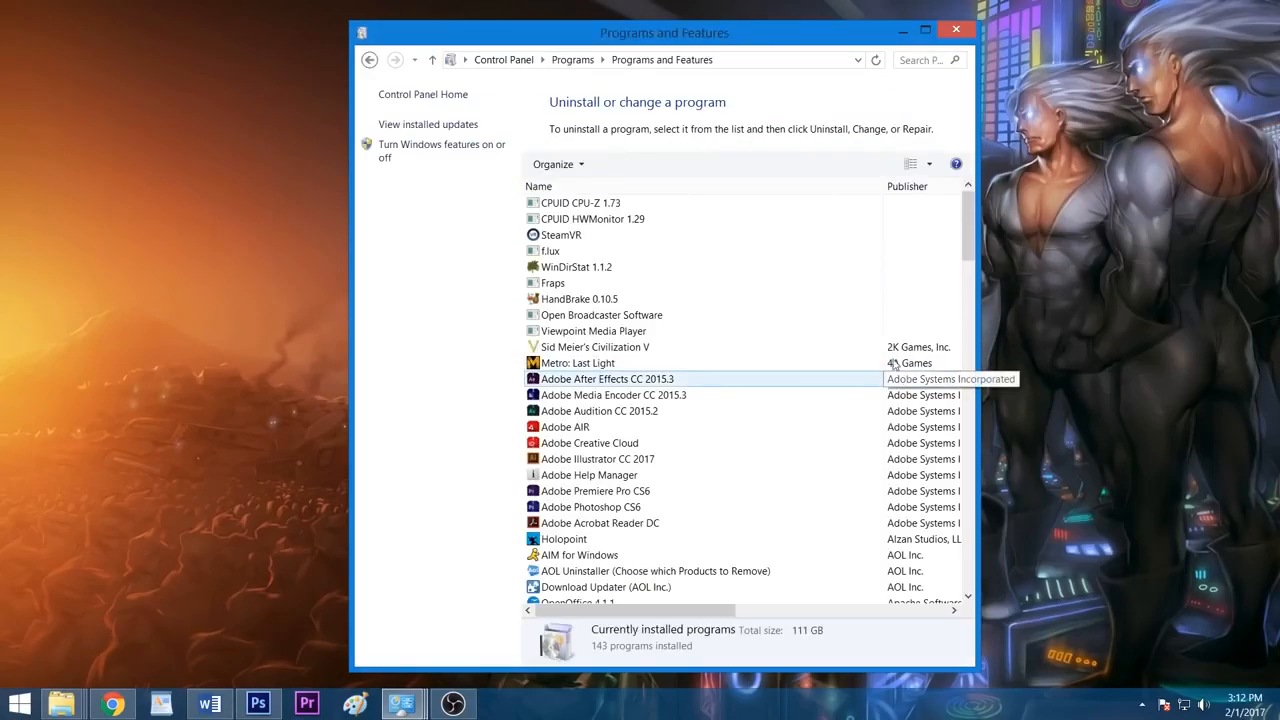